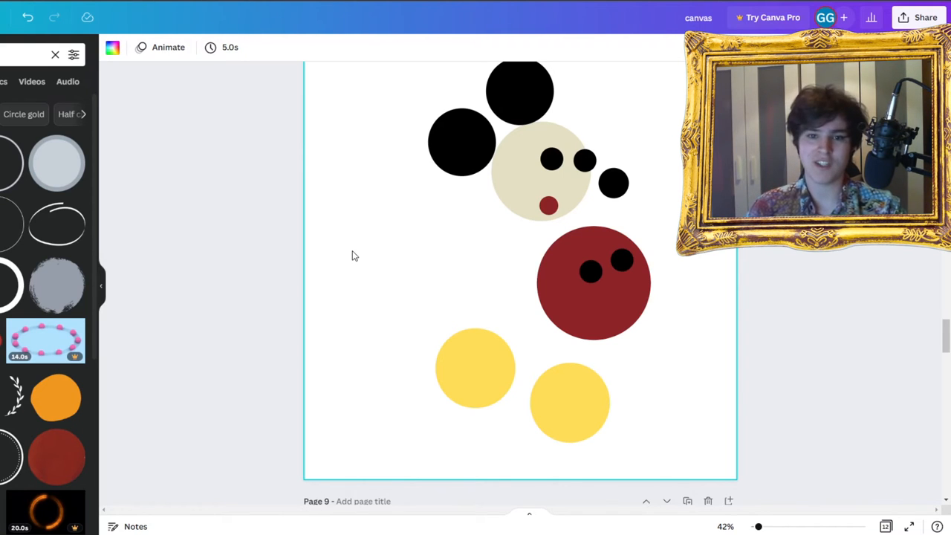
mouse_move(692, 294)
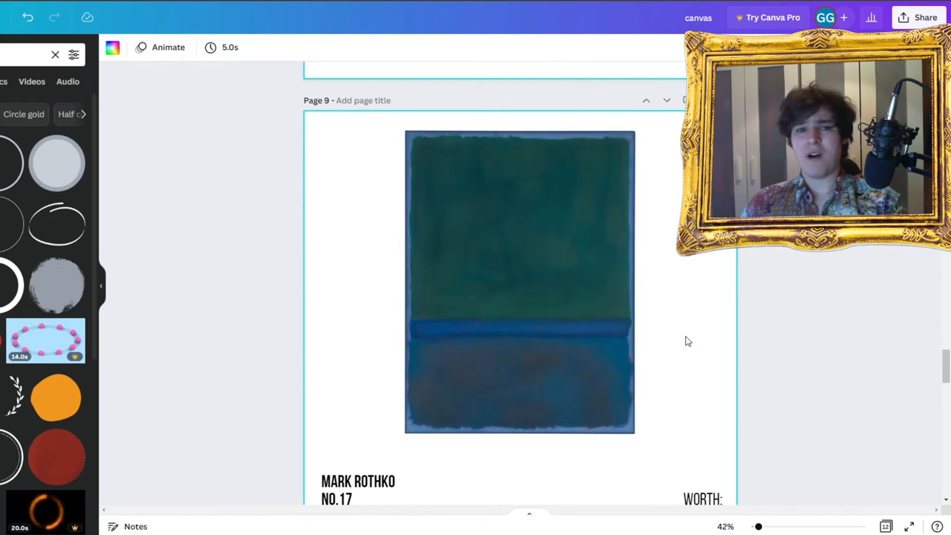
scroll("down", 3)
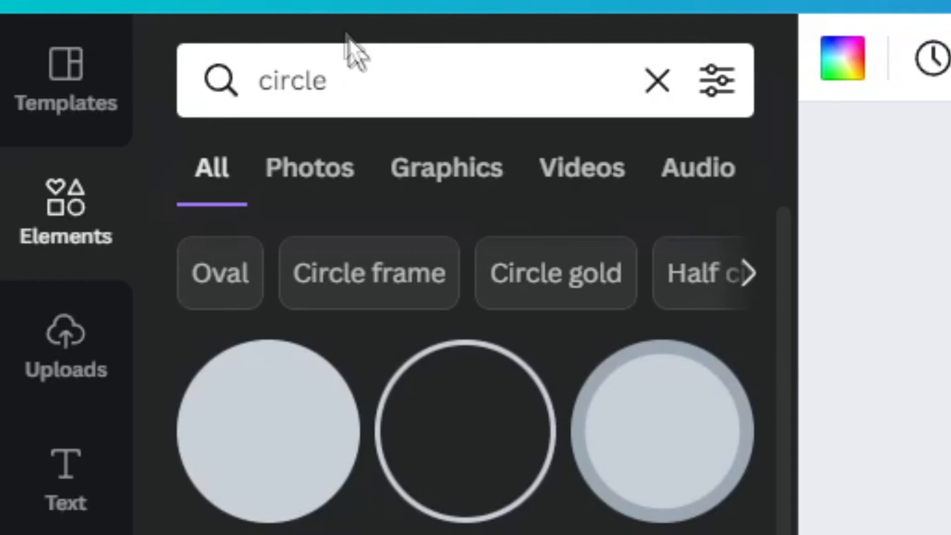
type("paint")
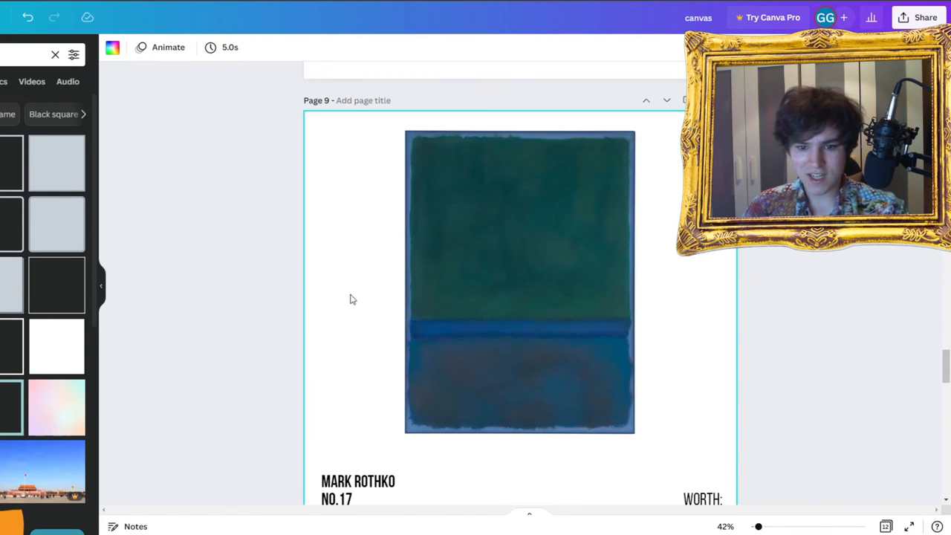
scroll("down", 3)
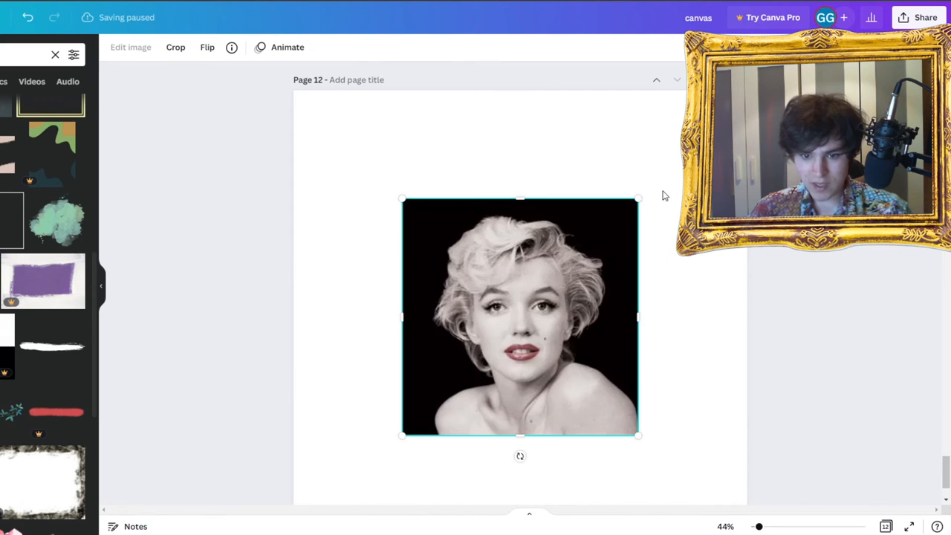
scroll("down", 3)
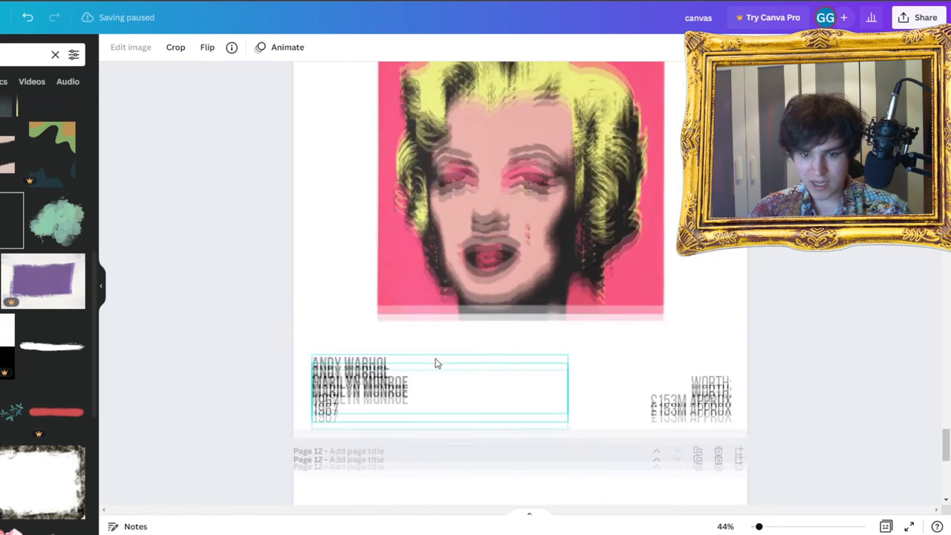